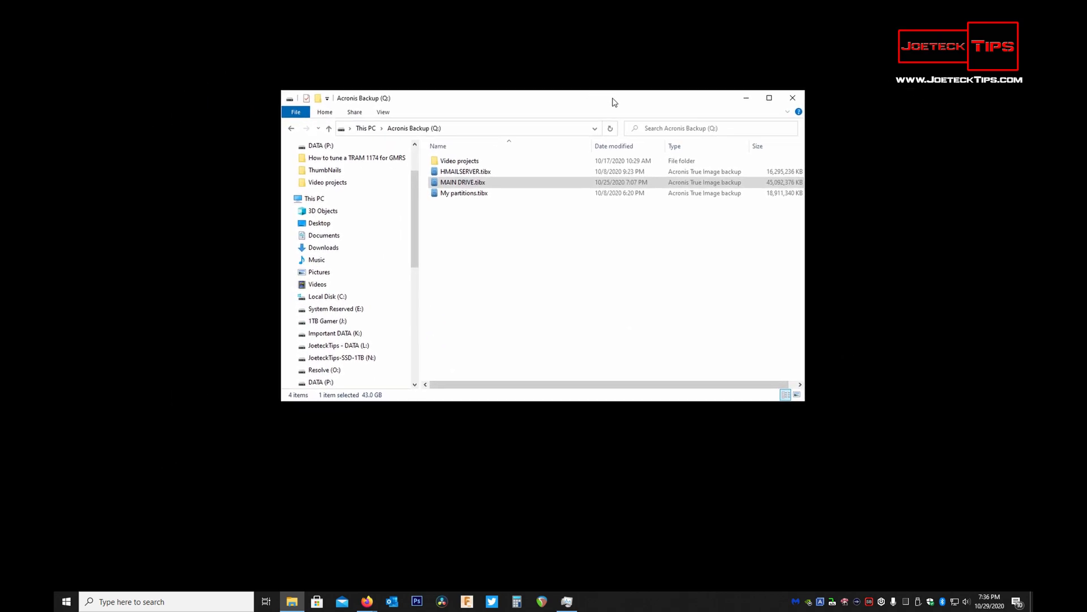
# Select MAIN DRIVE.tibx and bring up its Acronis True Image actions
pyautogui.click(769, 97)
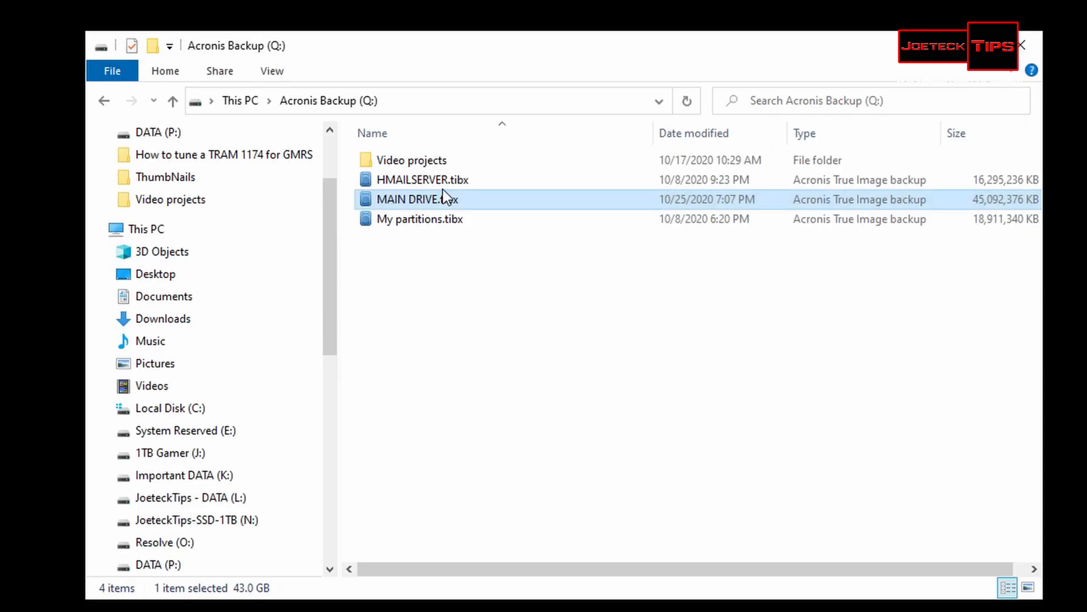
pyautogui.moveTo(443, 201)
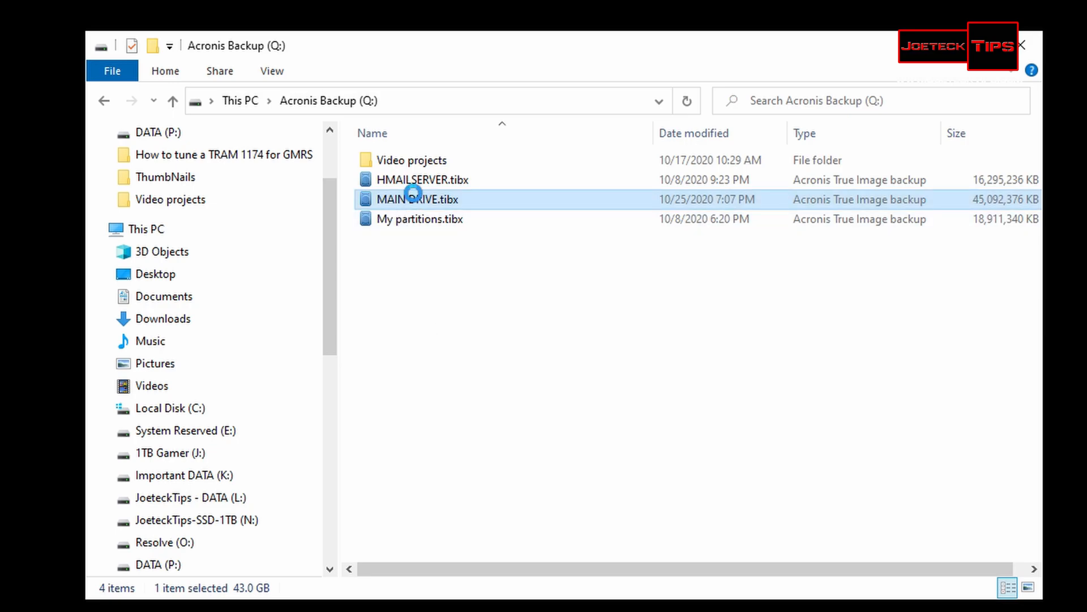
pyautogui.rightClick(417, 198)
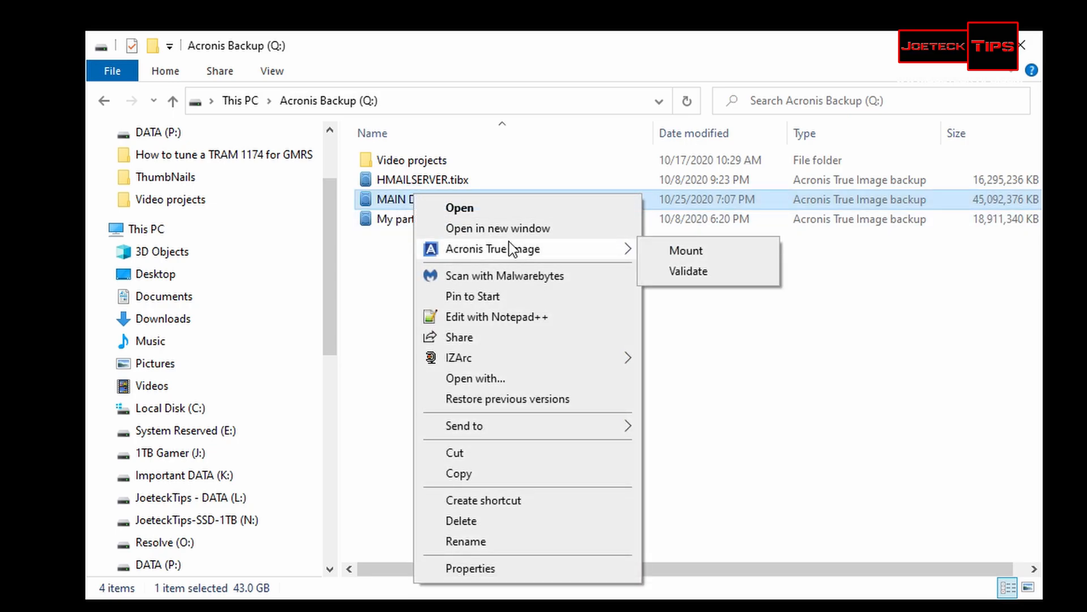
pyautogui.moveTo(703, 256)
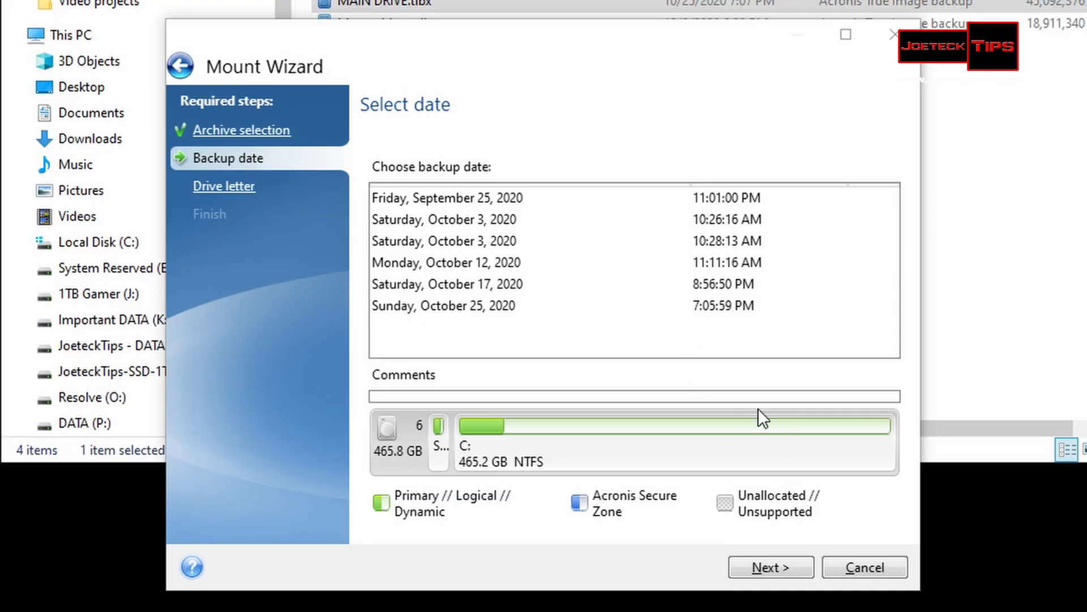
pyautogui.moveTo(517, 228)
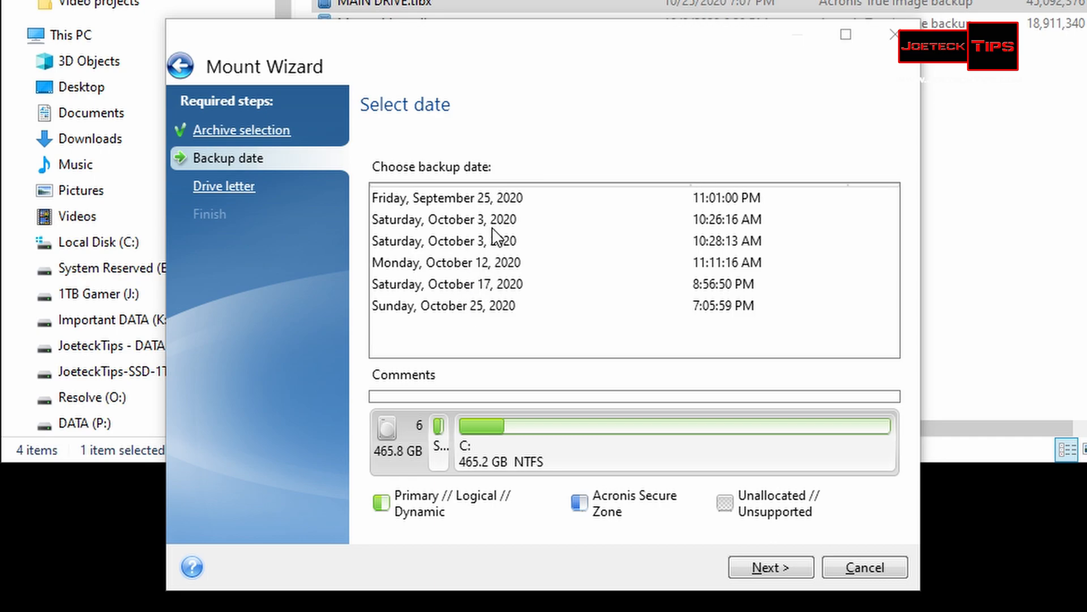
pyautogui.moveTo(497, 324)
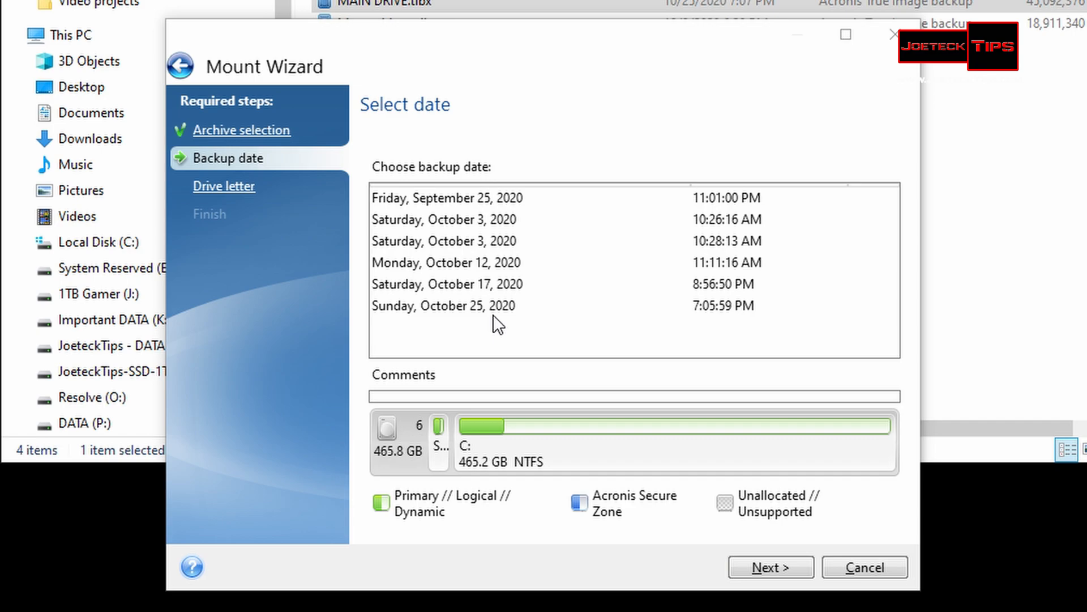
pyautogui.moveTo(517, 200)
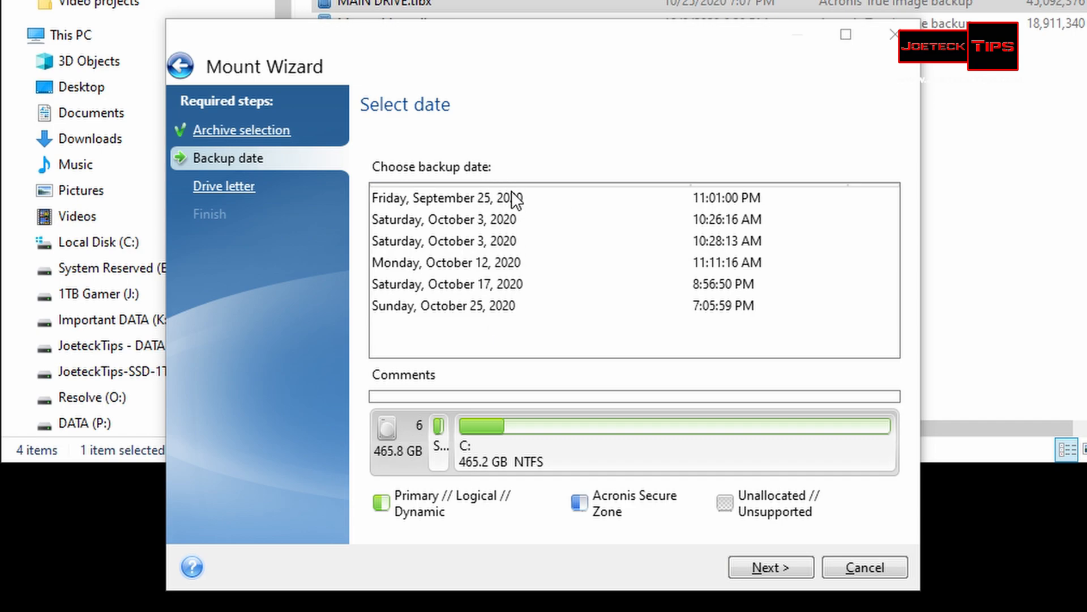
pyautogui.moveTo(511, 216)
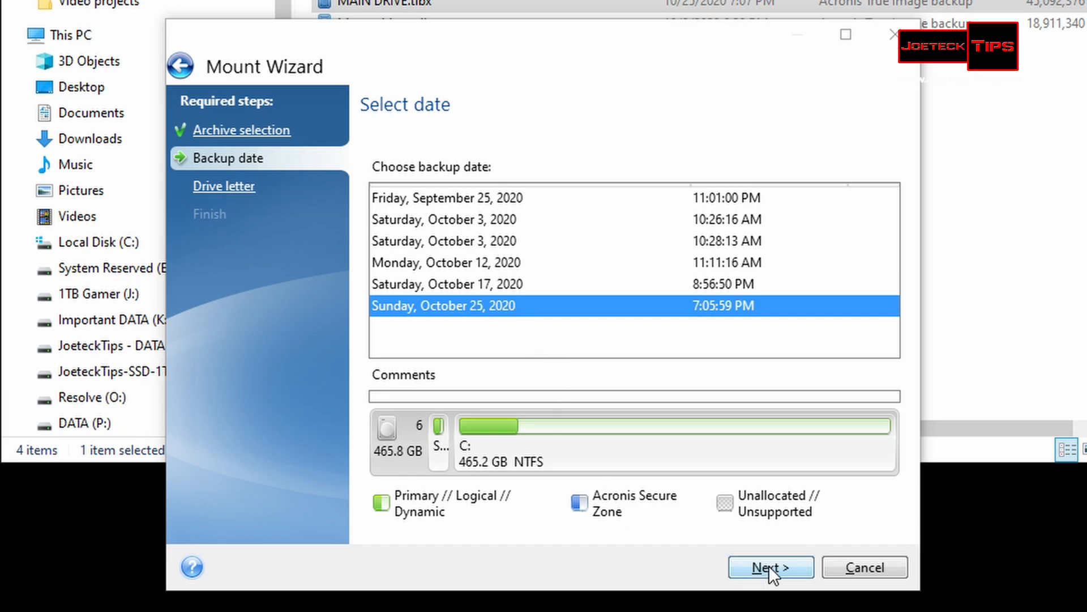
# Confirm the October 25, 2020 version and mount only C: as S:, excluding System Reserved
pyautogui.click(770, 567)
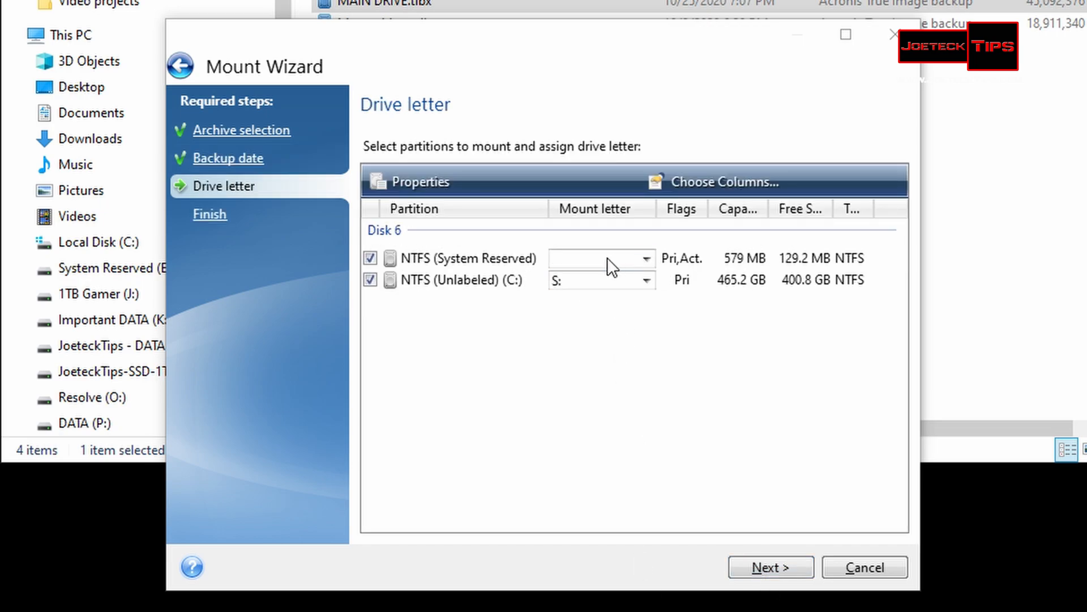
pyautogui.click(599, 258)
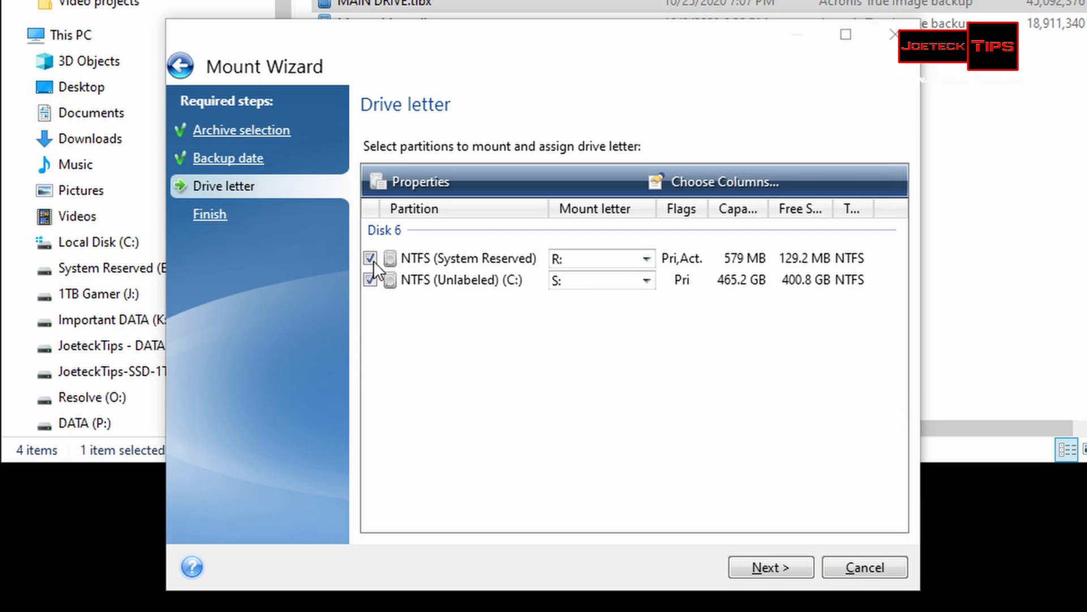
pyautogui.click(370, 259)
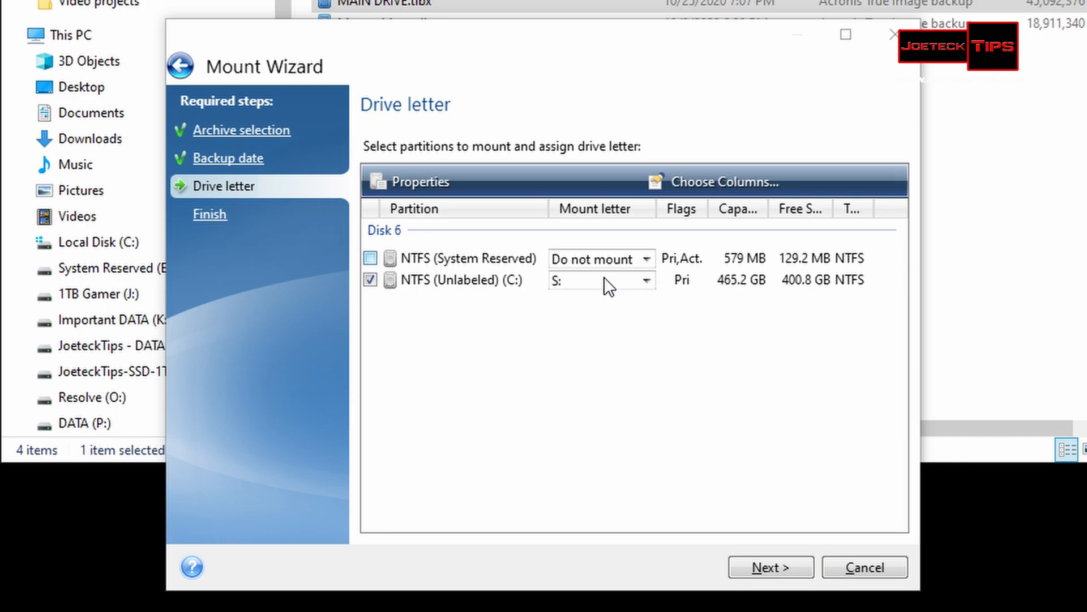
pyautogui.click(645, 280)
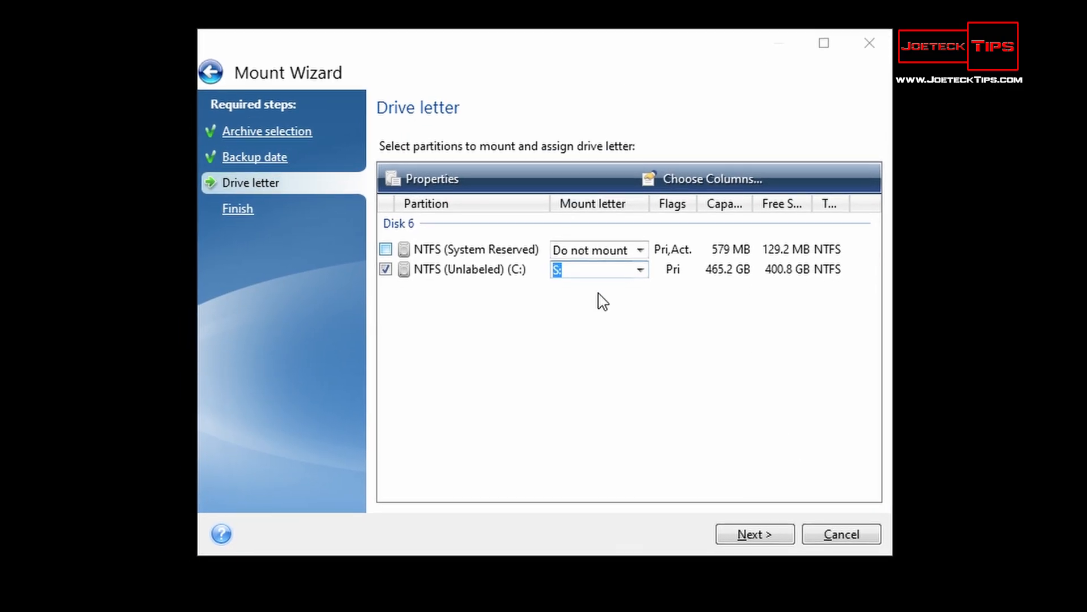
pyautogui.moveTo(755, 535)
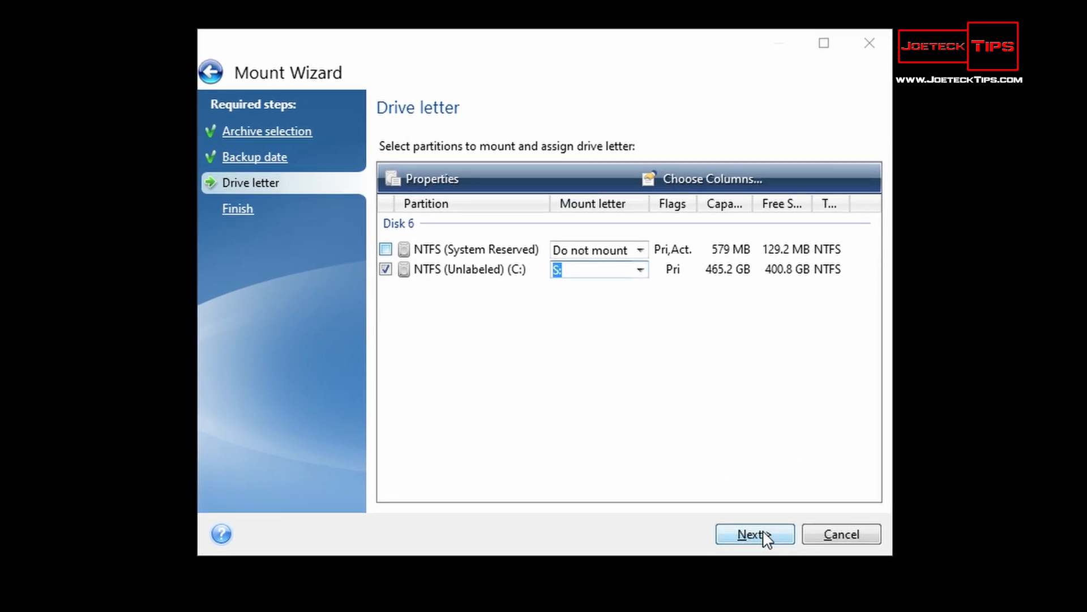
pyautogui.click(754, 534)
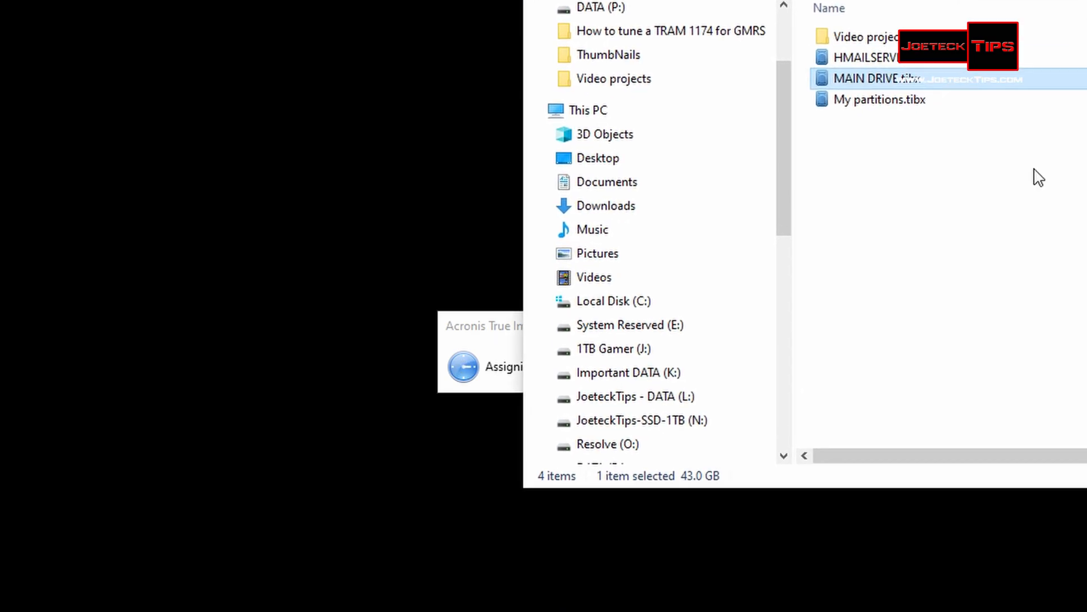
# Acknowledge the successful drive letter assignment and open the new Local Disk (S:)
pyautogui.scroll(-3)
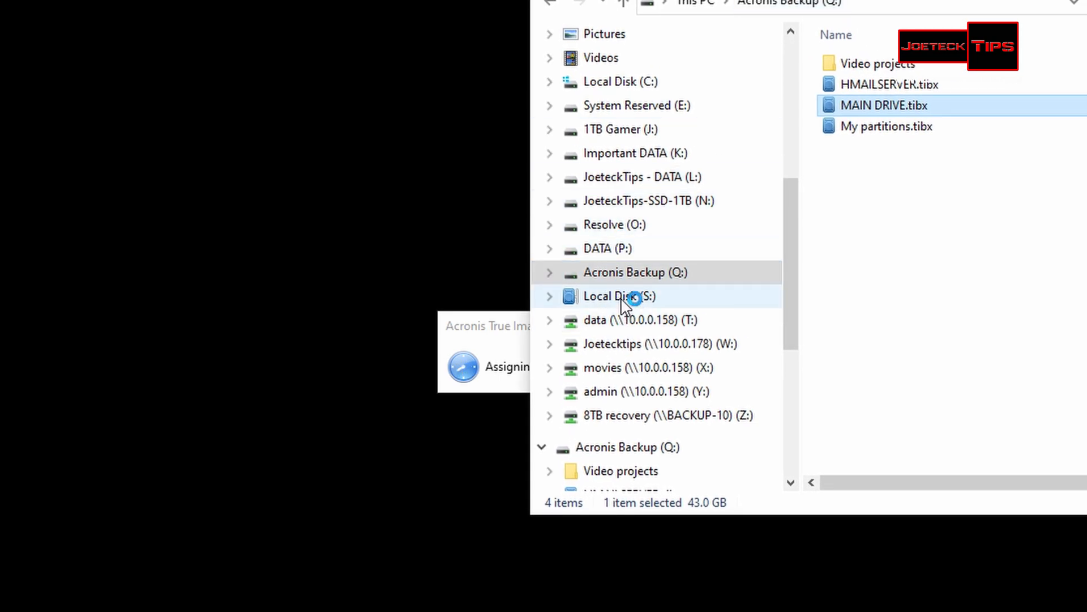
pyautogui.moveTo(482, 346)
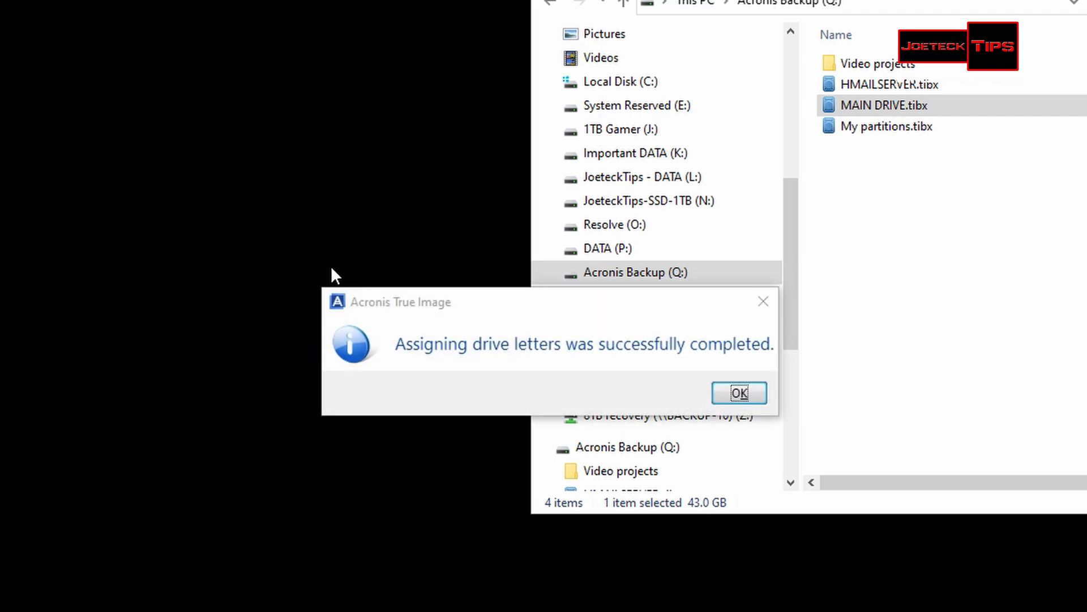
pyautogui.click(738, 393)
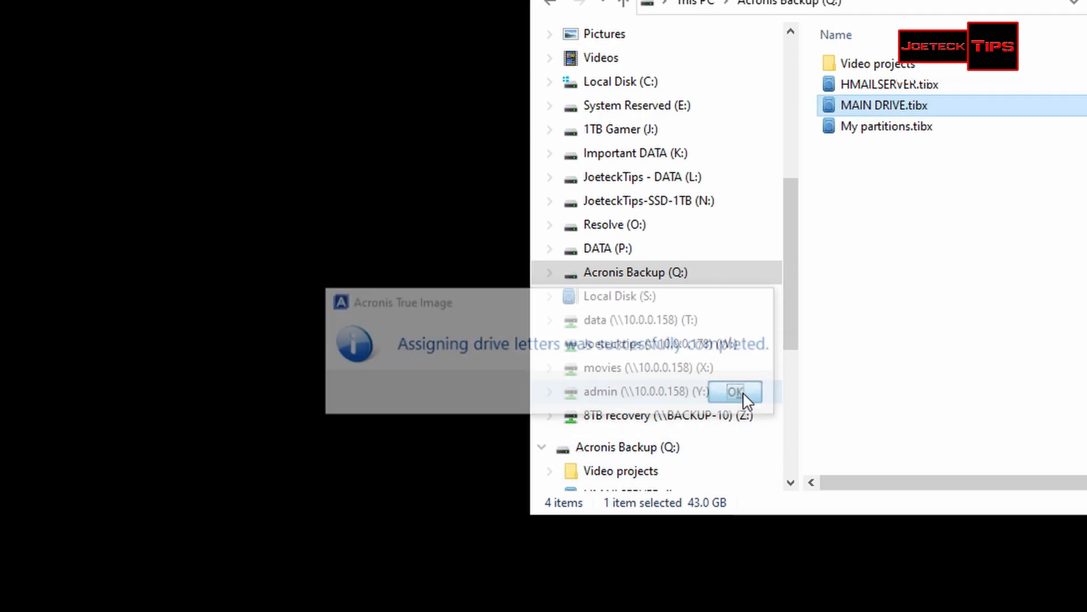
pyautogui.click(735, 391)
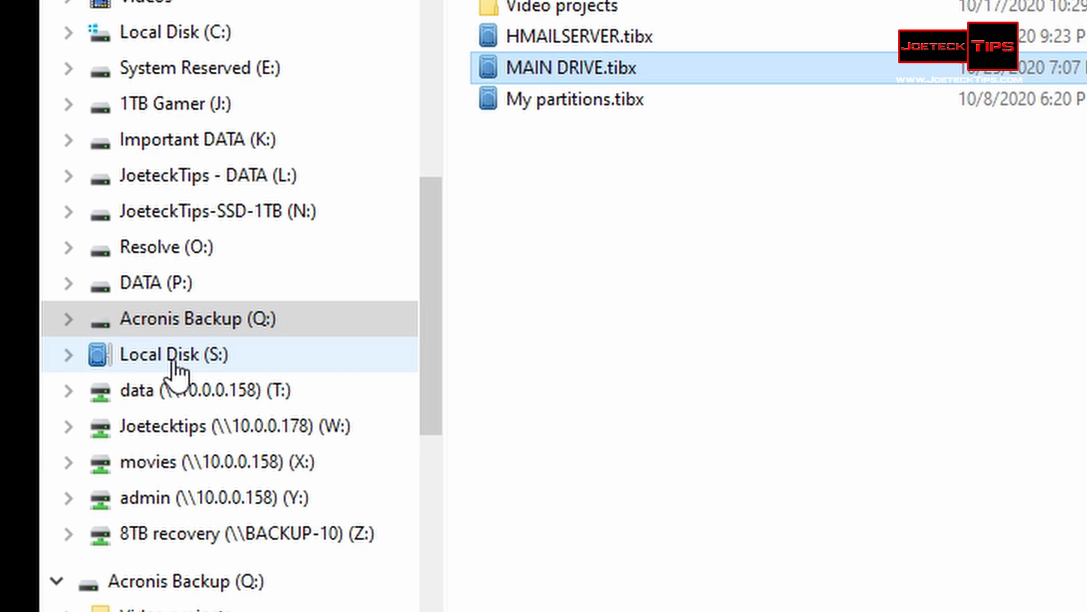
# Browse Local Disk (S:) into Users, the user profile folder and Documents
pyautogui.click(173, 354)
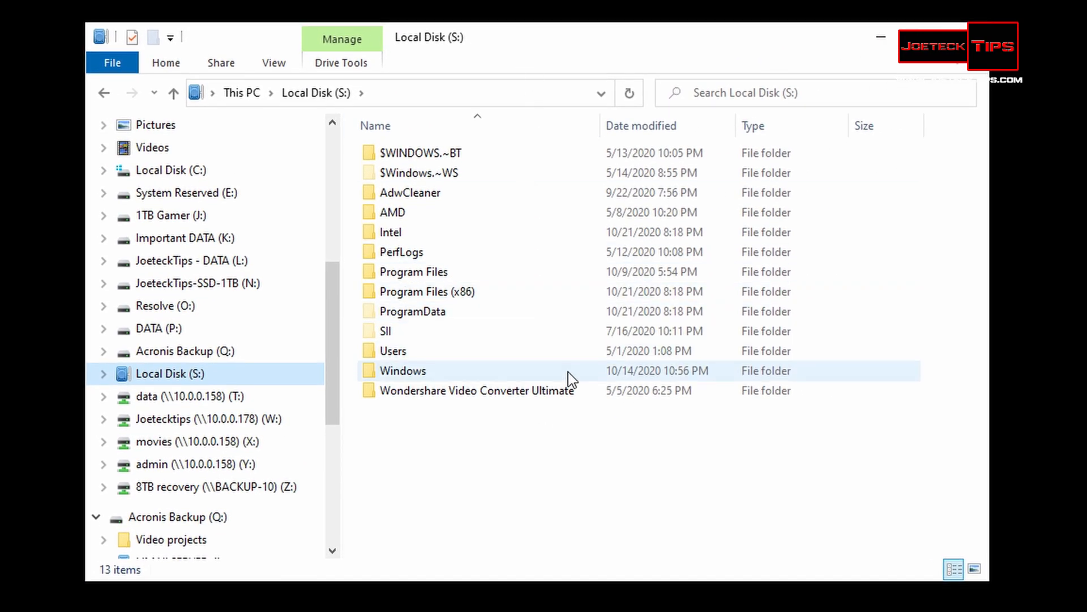
pyautogui.moveTo(569, 374)
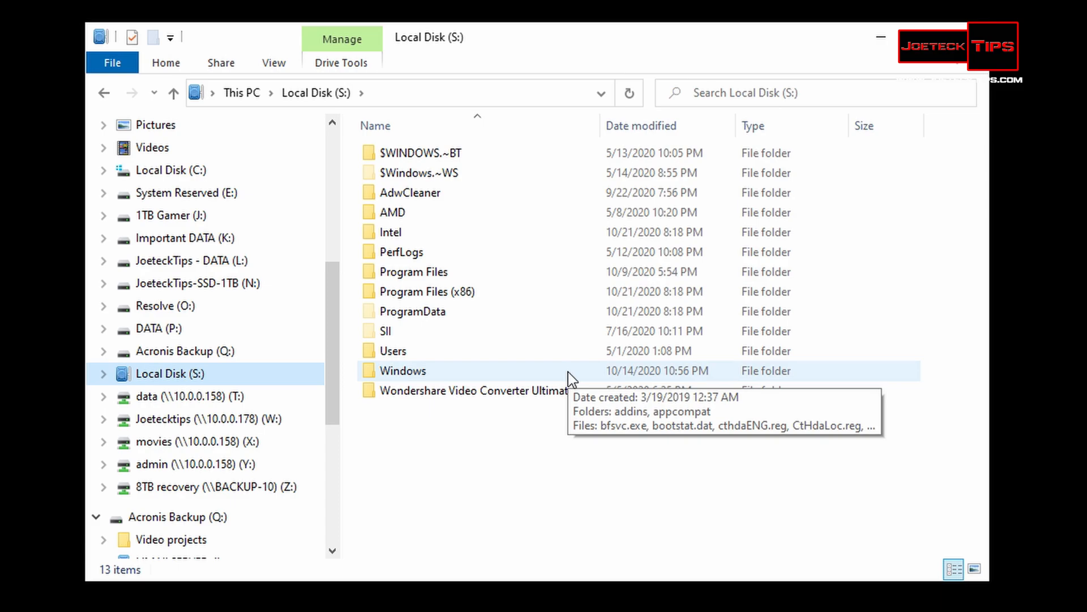
pyautogui.moveTo(393, 354)
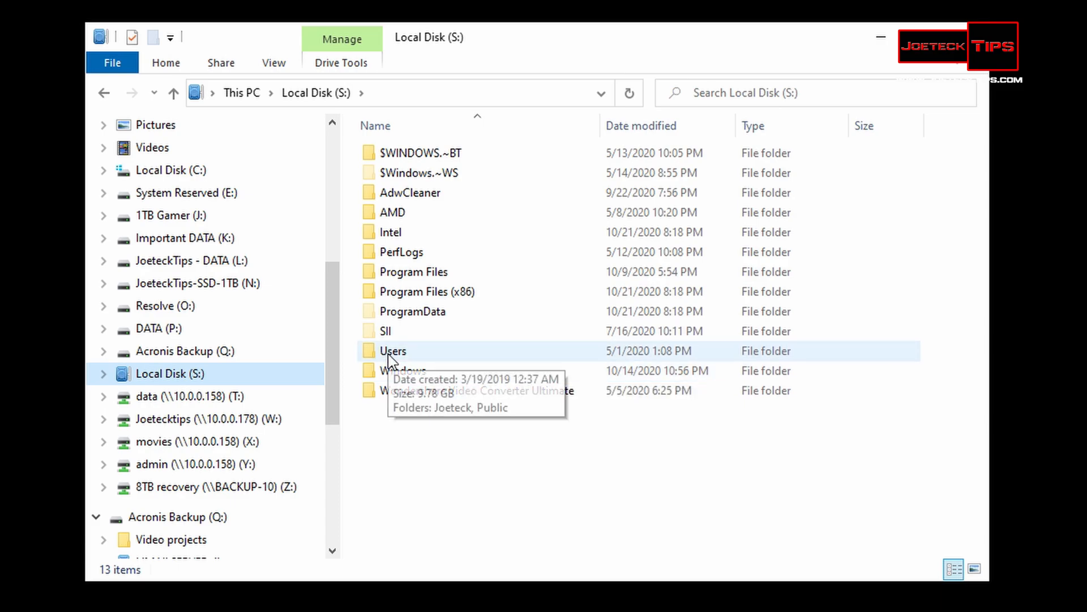
pyautogui.doubleClick(393, 350)
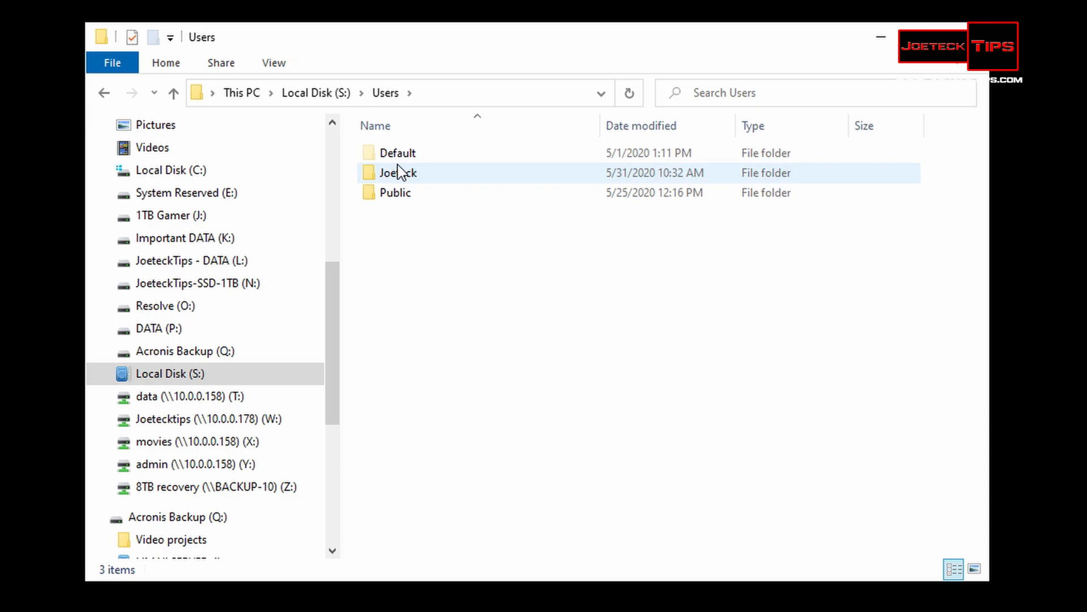
pyautogui.doubleClick(398, 172)
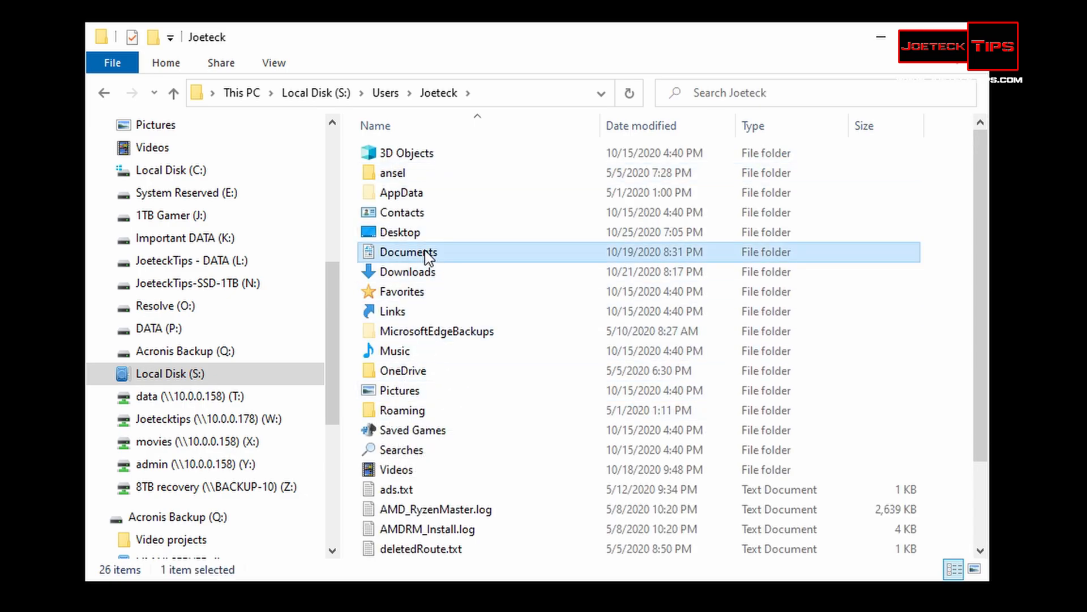
pyautogui.doubleClick(408, 252)
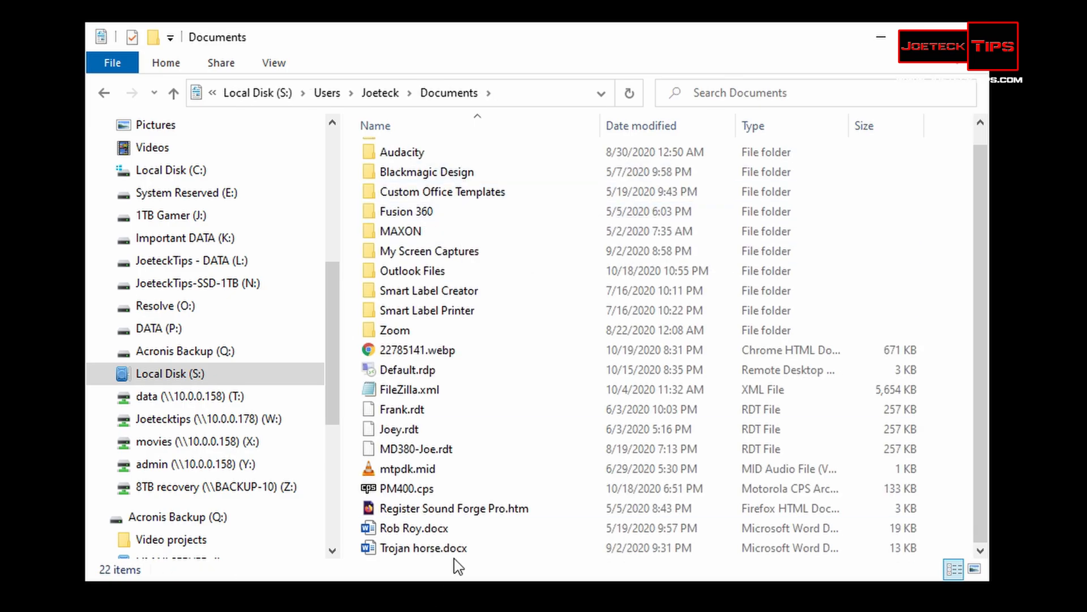
pyautogui.moveTo(456, 406)
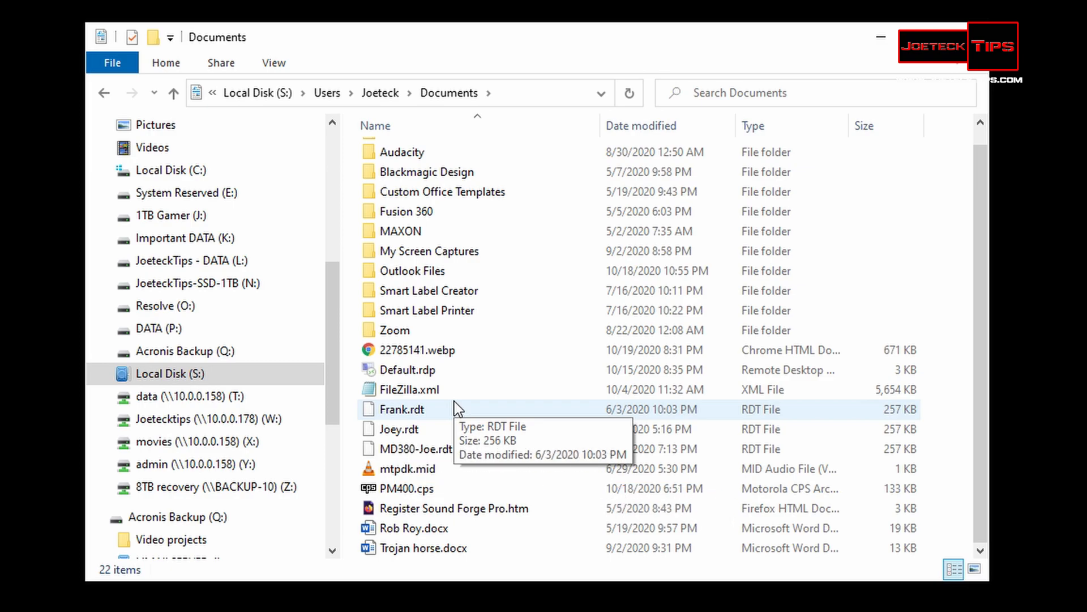
pyautogui.moveTo(441, 231)
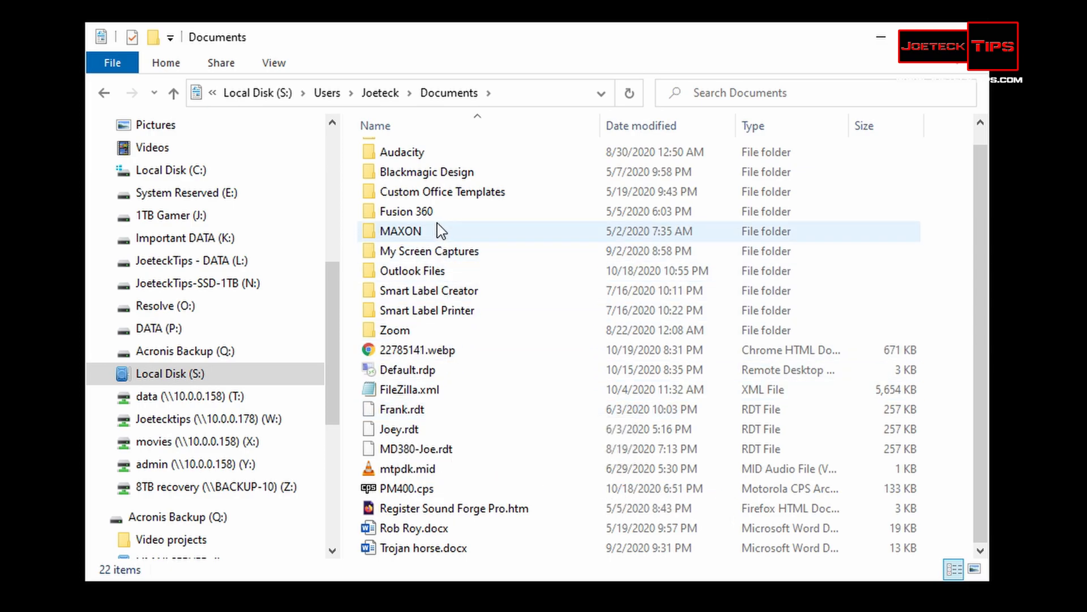
pyautogui.moveTo(416, 271)
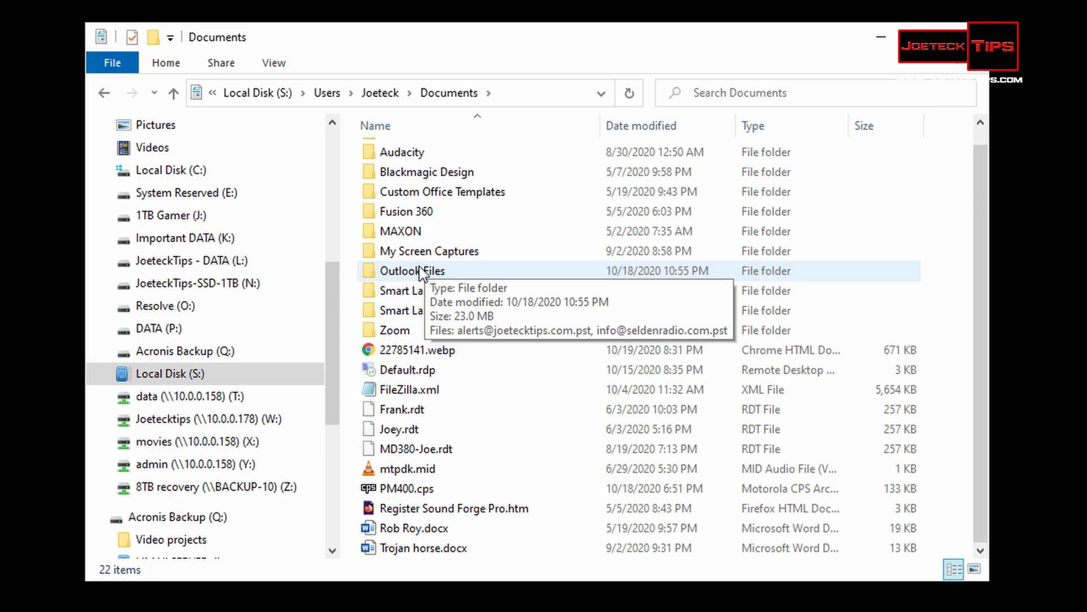
pyautogui.moveTo(257, 352)
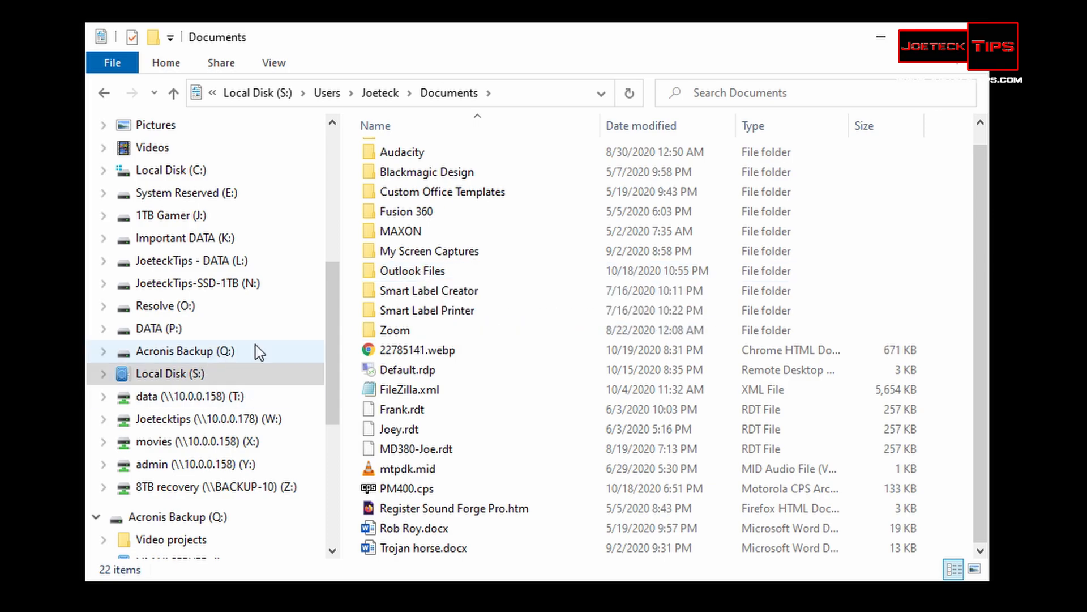
pyautogui.rightClick(170, 373)
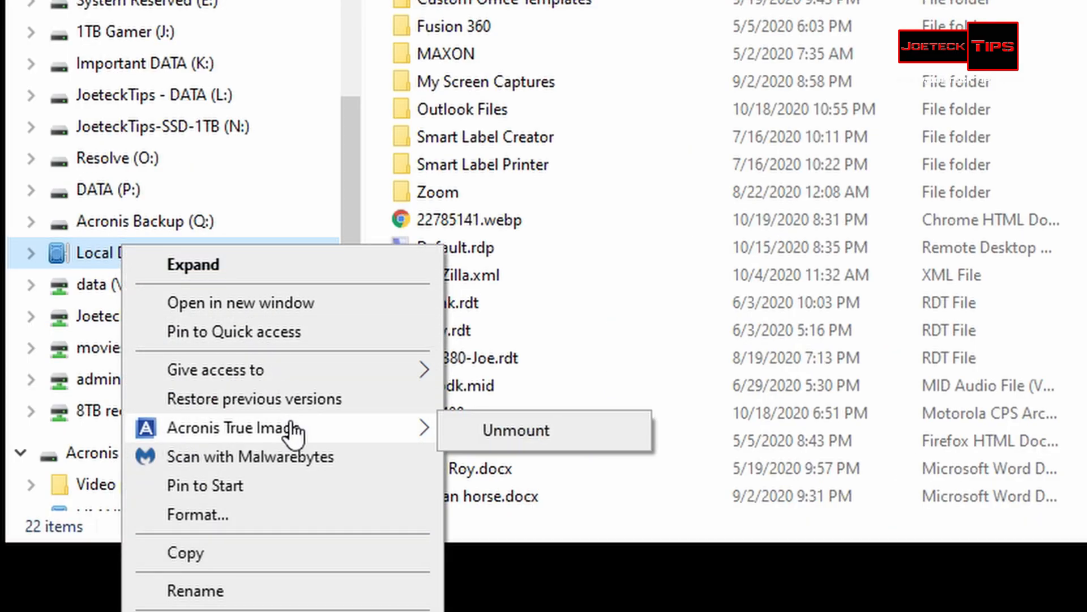
# Unmount the S: backup drive through Acronis True Image > Unmount
pyautogui.click(515, 430)
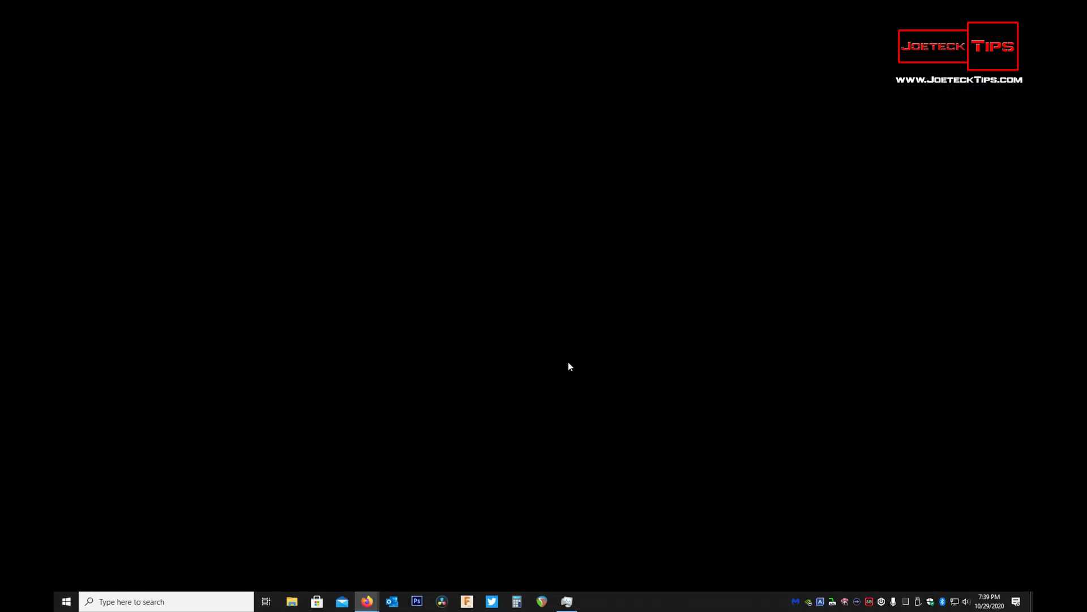